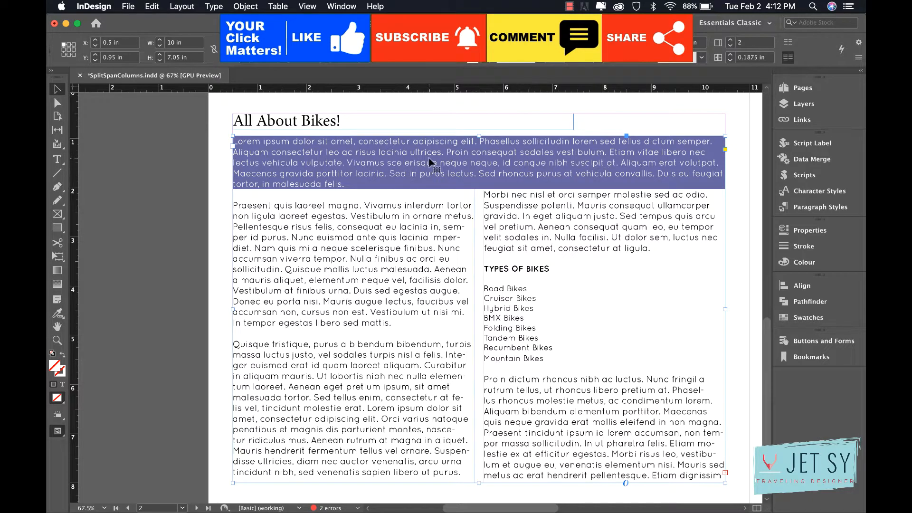
pyautogui.moveTo(551, 274)
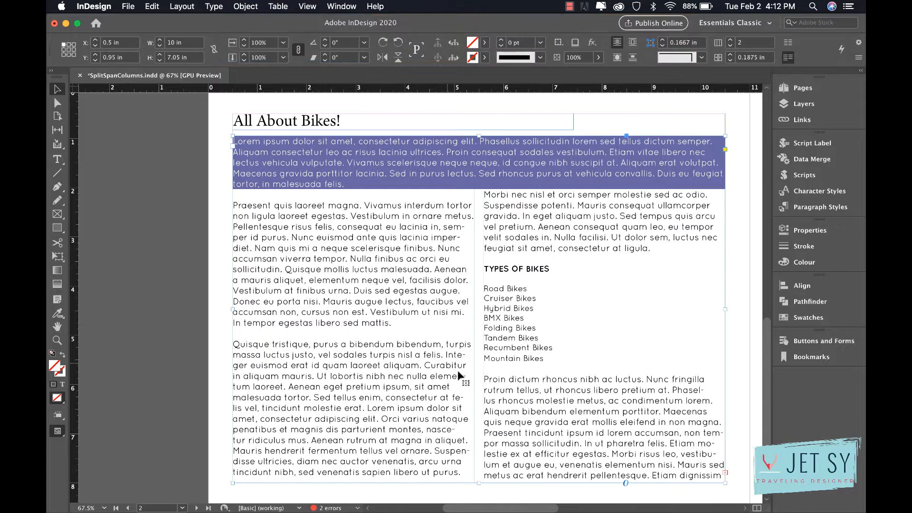
pyautogui.moveTo(554, 348)
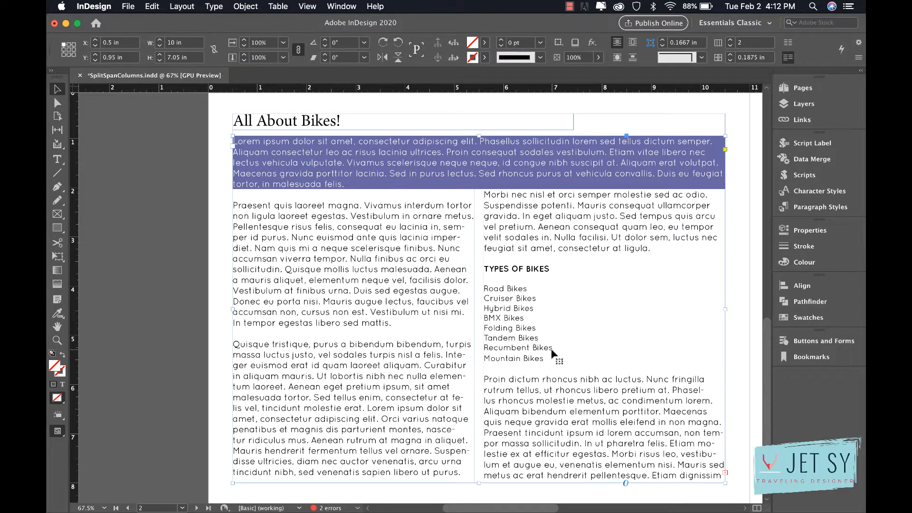
pyautogui.moveTo(541, 347)
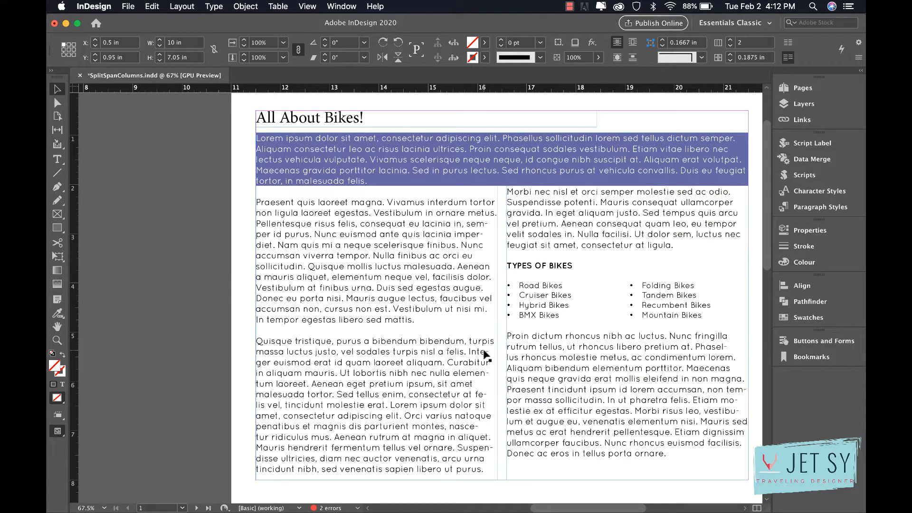
pyautogui.moveTo(470, 363)
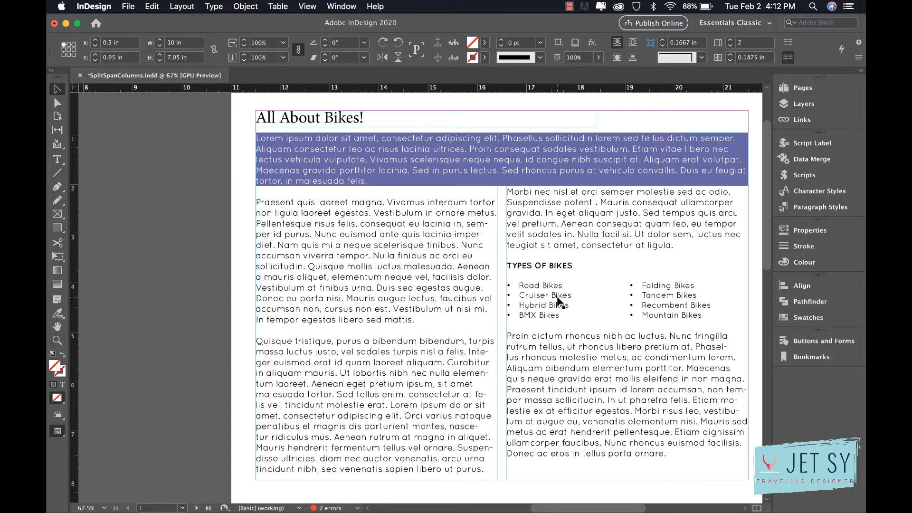
pyautogui.moveTo(567, 289)
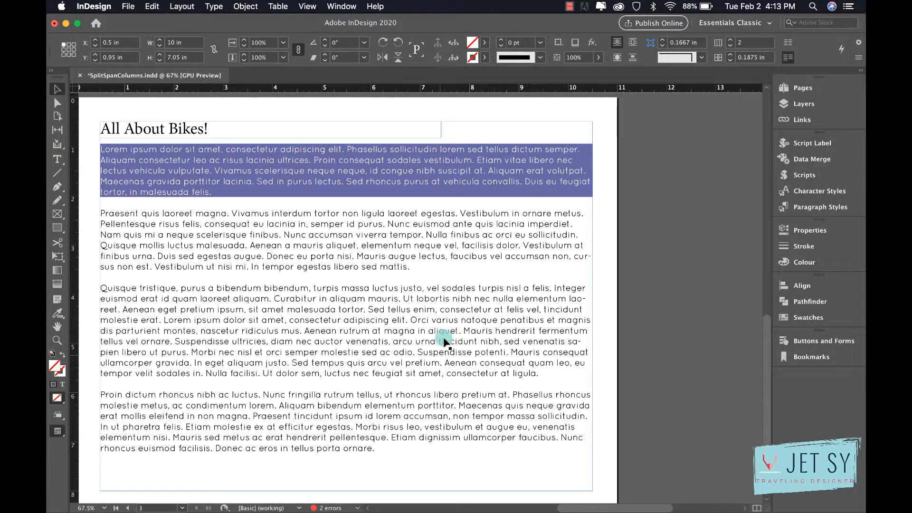
pyautogui.moveTo(383, 278)
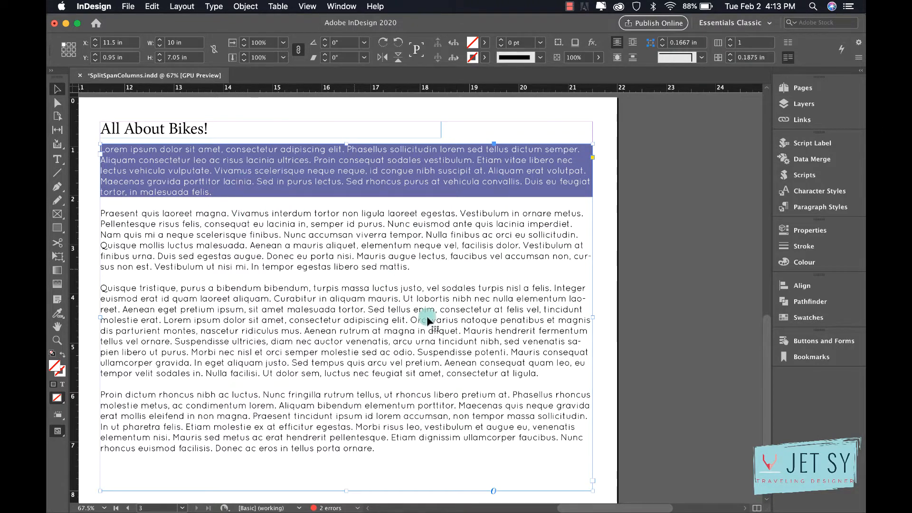
pyautogui.moveTo(463, 388)
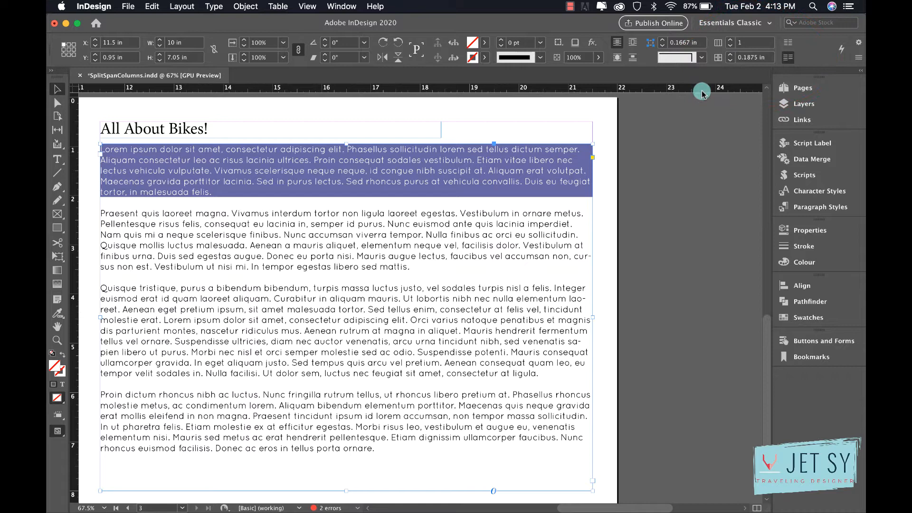
pyautogui.moveTo(702, 144)
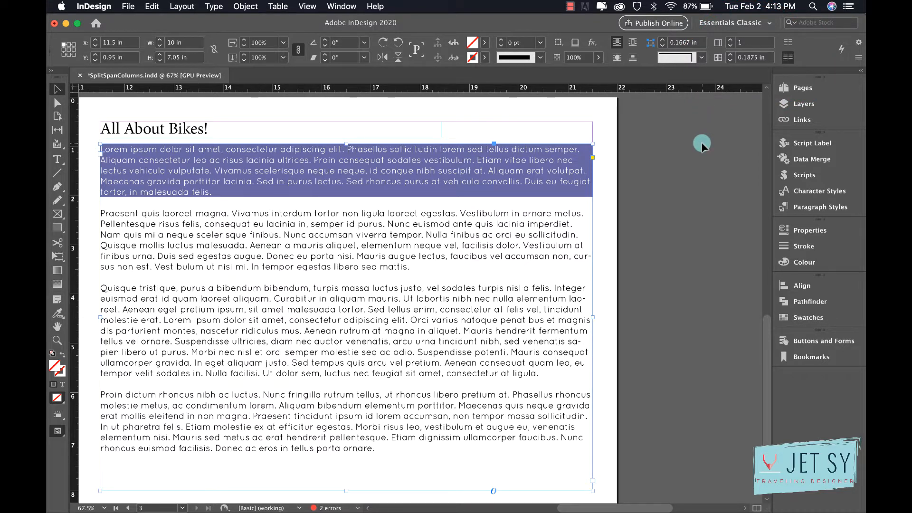
pyautogui.moveTo(632, 114)
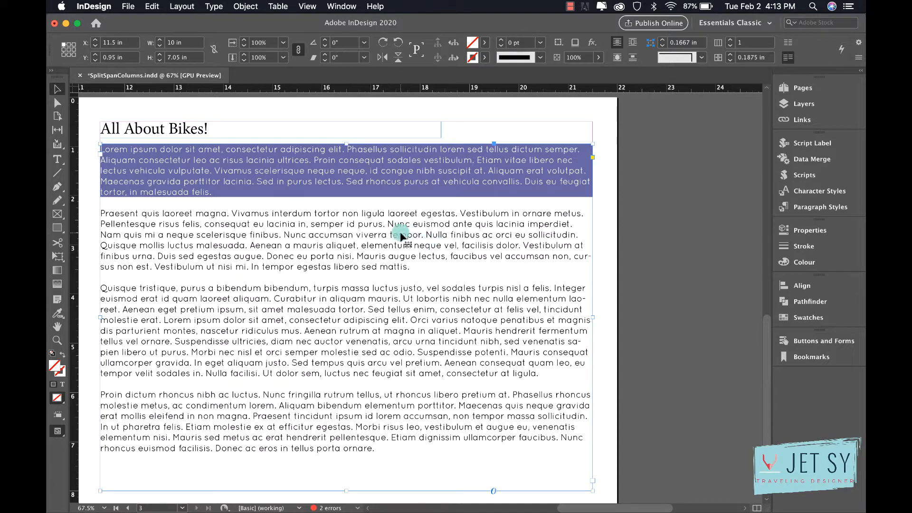
# Set the article's text frame to 2 columns via Text Frame Options.
pyautogui.click(245, 6)
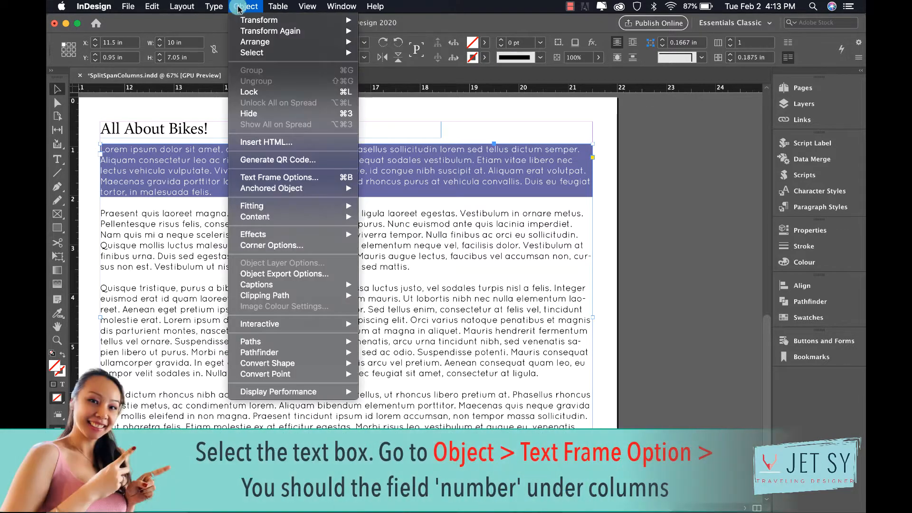
pyautogui.click(279, 177)
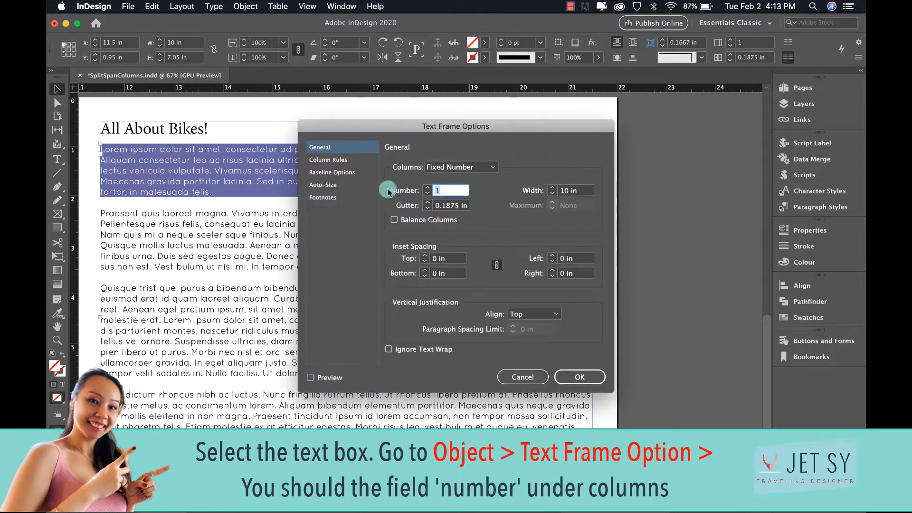
pyautogui.click(310, 378)
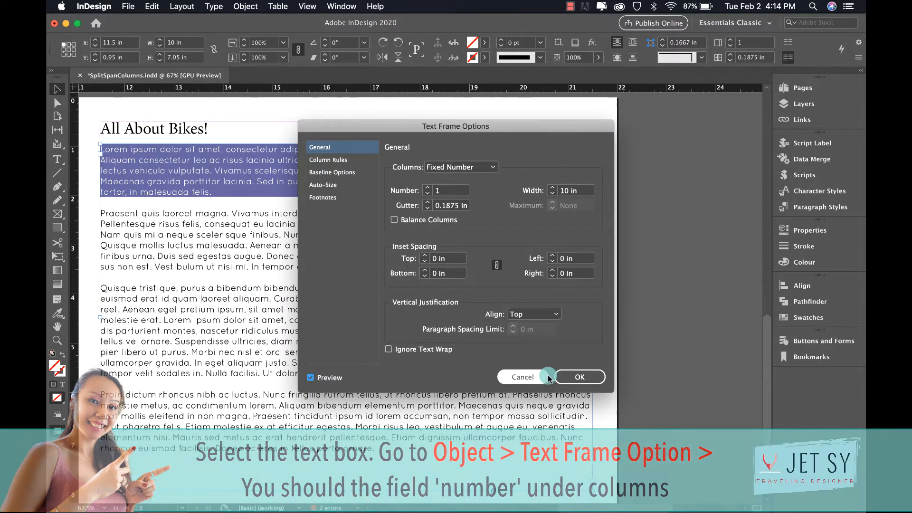
pyautogui.click(580, 377)
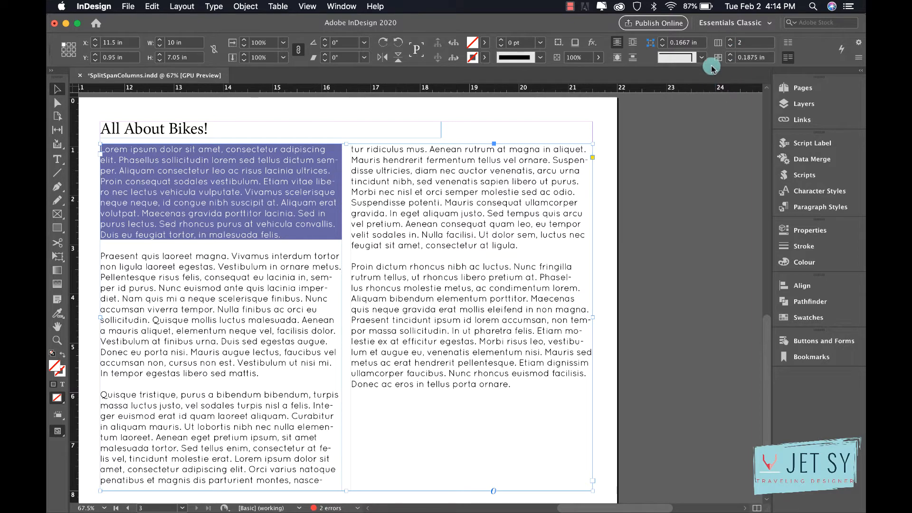
pyautogui.click(701, 57)
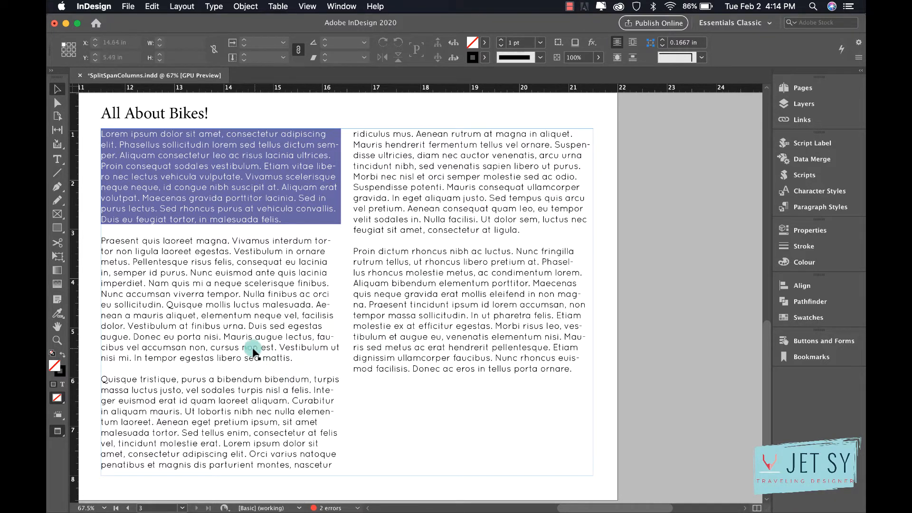
# Place the text cursor in the shaded intro paragraph and bring up Span Columns.
pyautogui.click(57, 159)
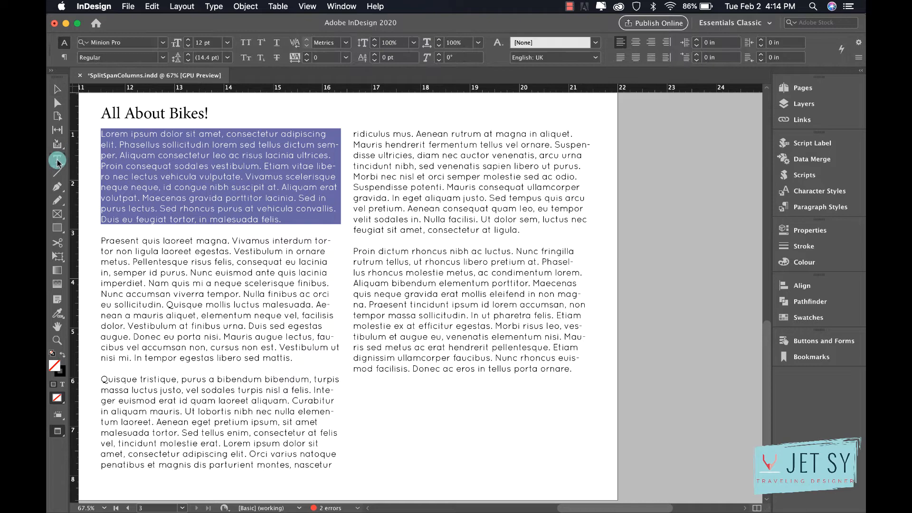
pyautogui.click(57, 159)
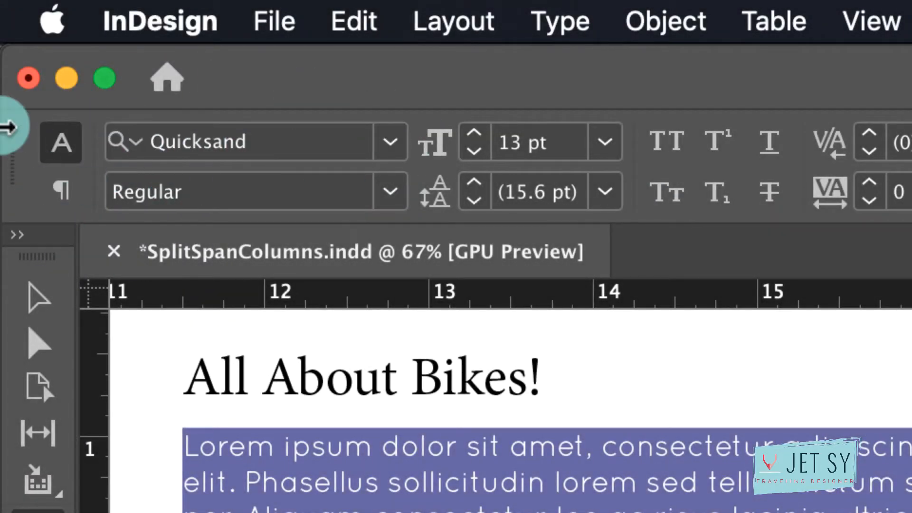
pyautogui.moveTo(61, 191)
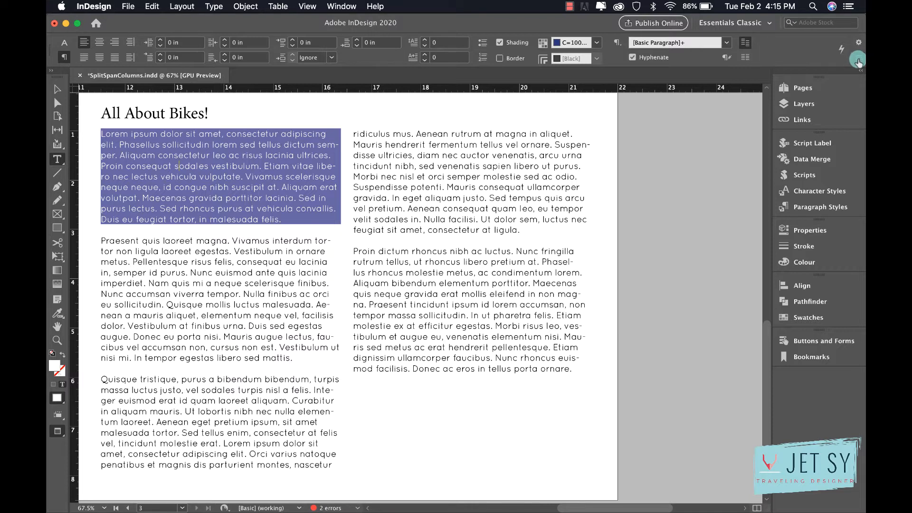
pyautogui.click(858, 61)
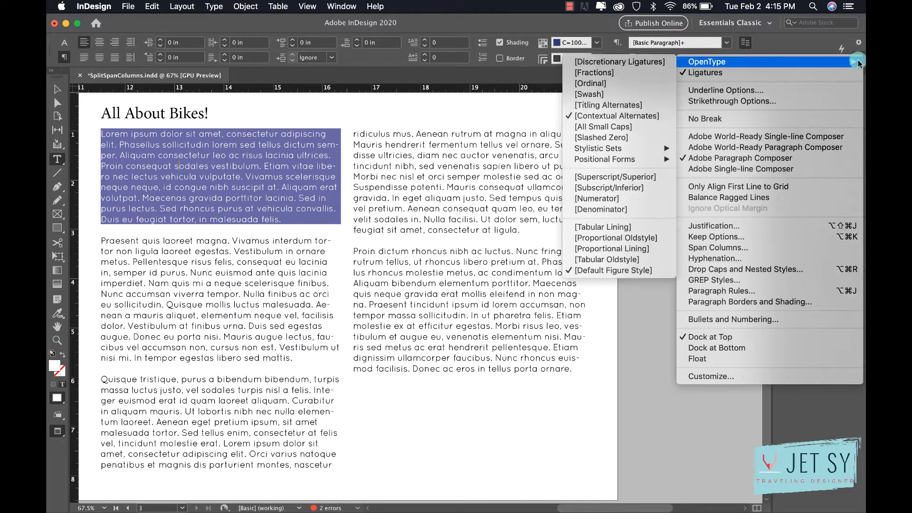
pyautogui.click(718, 247)
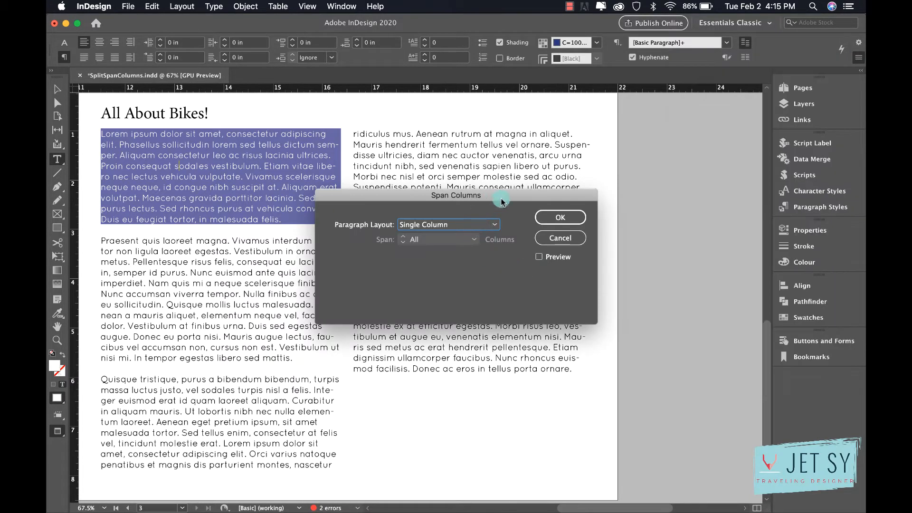
# Set Paragraph Layout to Span Columns (Span All) with Preview on and confirm.
pyautogui.moveTo(502, 195); pyautogui.dragTo(663, 238)
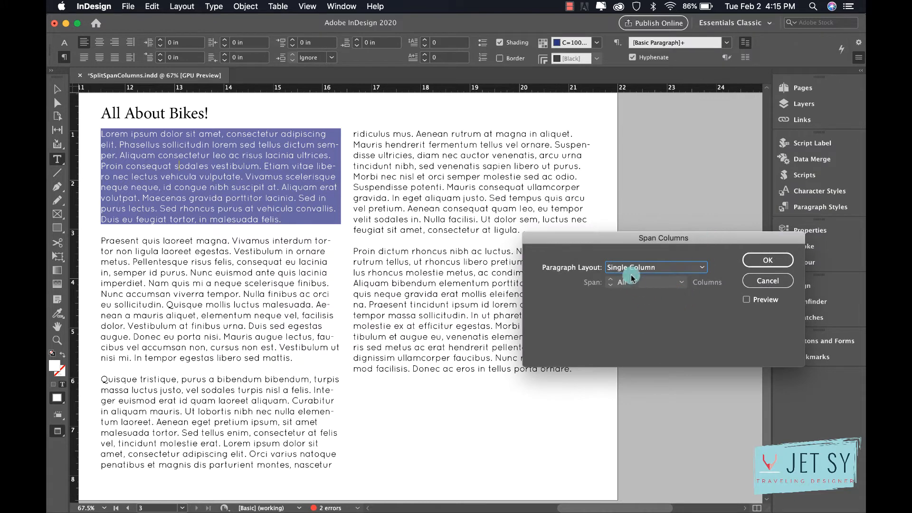
pyautogui.click(656, 266)
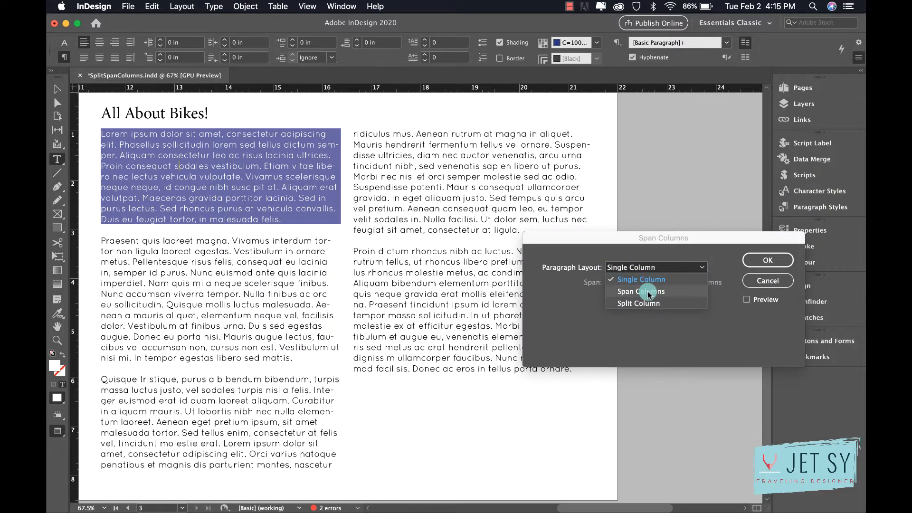
pyautogui.click(641, 292)
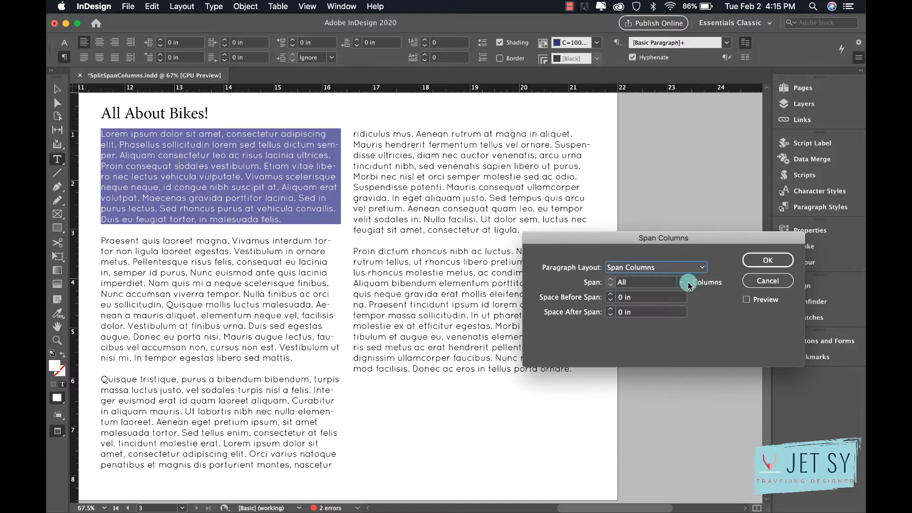
pyautogui.click(746, 299)
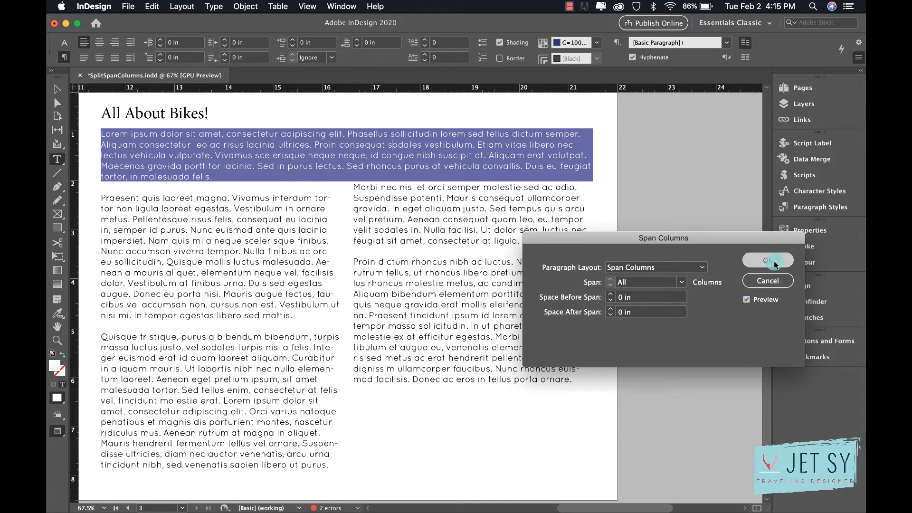
pyautogui.click(767, 260)
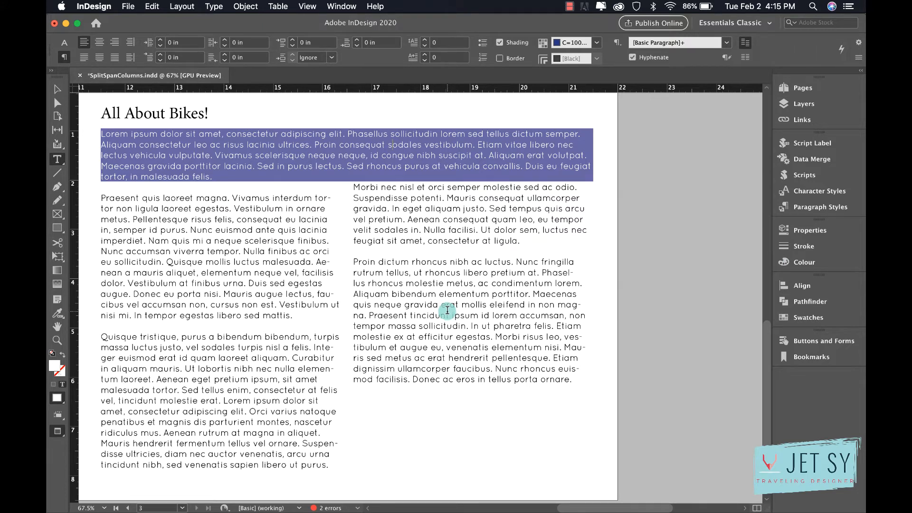
pyautogui.moveTo(422, 258)
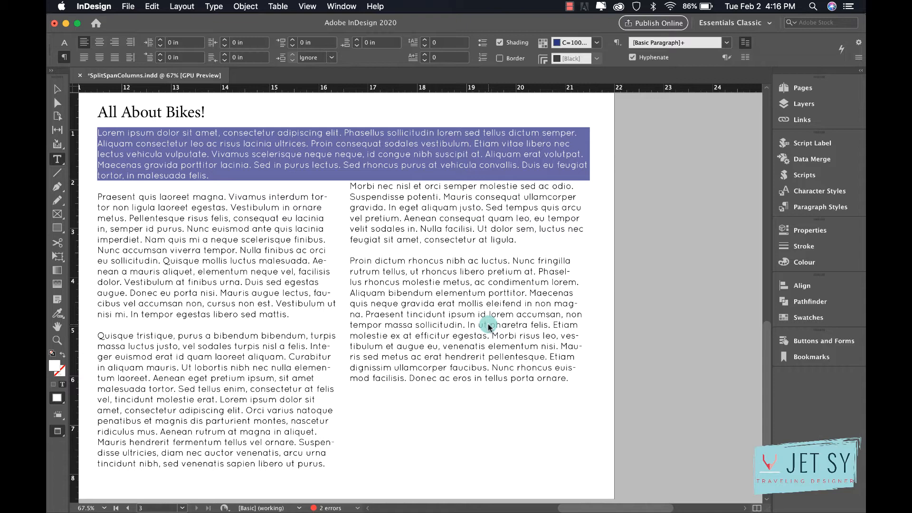
pyautogui.moveTo(548, 321)
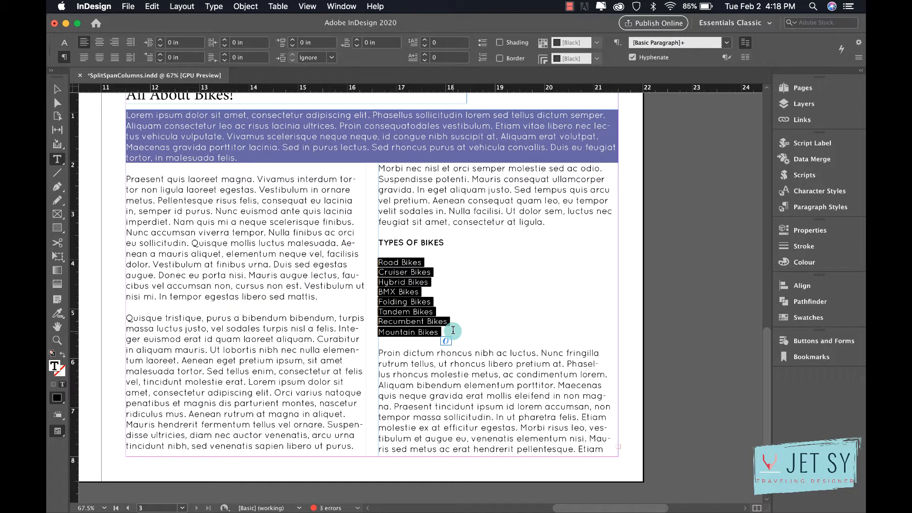
pyautogui.moveTo(548, 318)
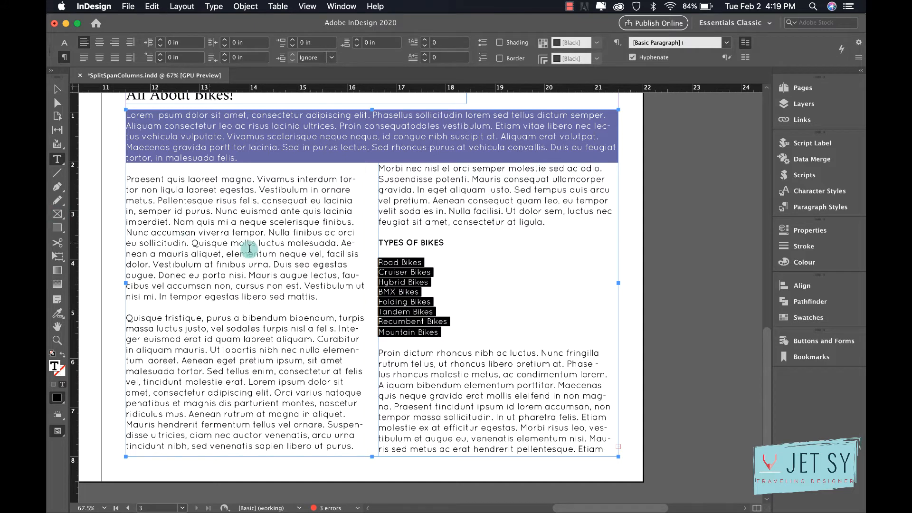
pyautogui.moveTo(66, 58)
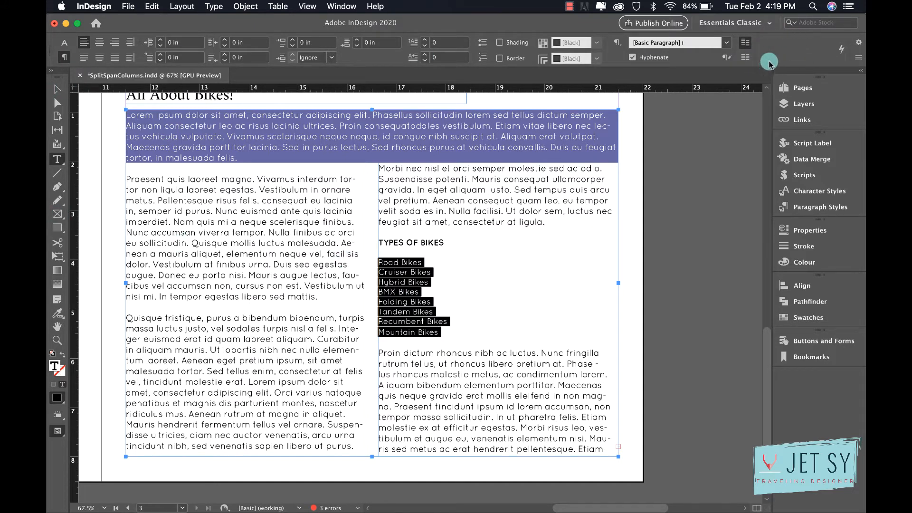
pyautogui.moveTo(863, 61)
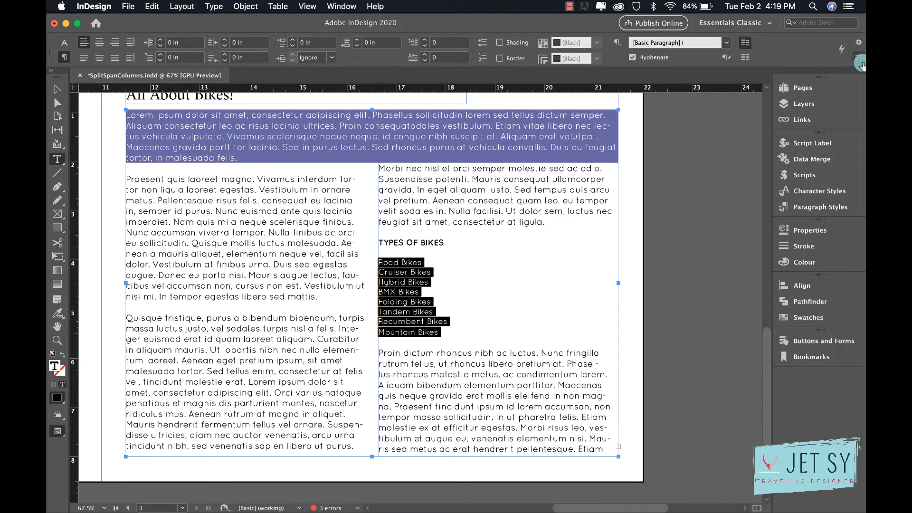
# Set the bike list's Paragraph Layout to Split Column with 2 sub-columns and confirm.
pyautogui.click(861, 52)
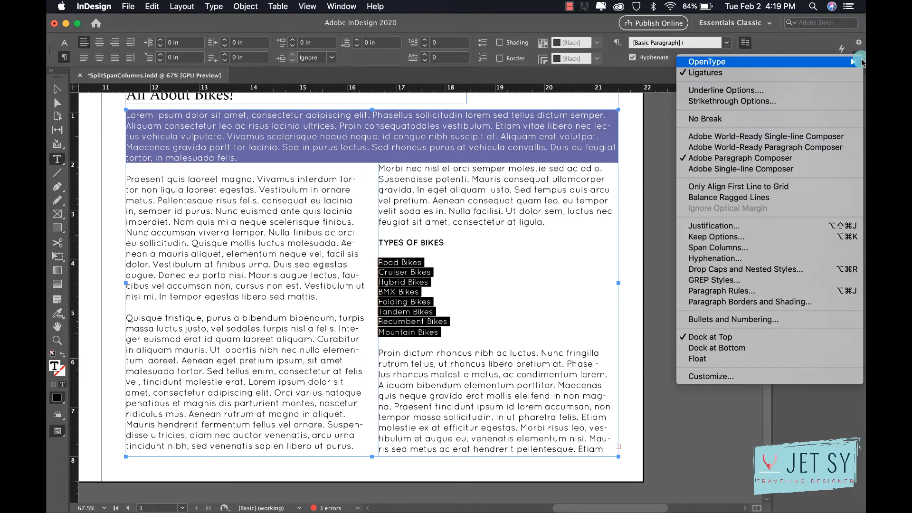
pyautogui.moveTo(716, 251)
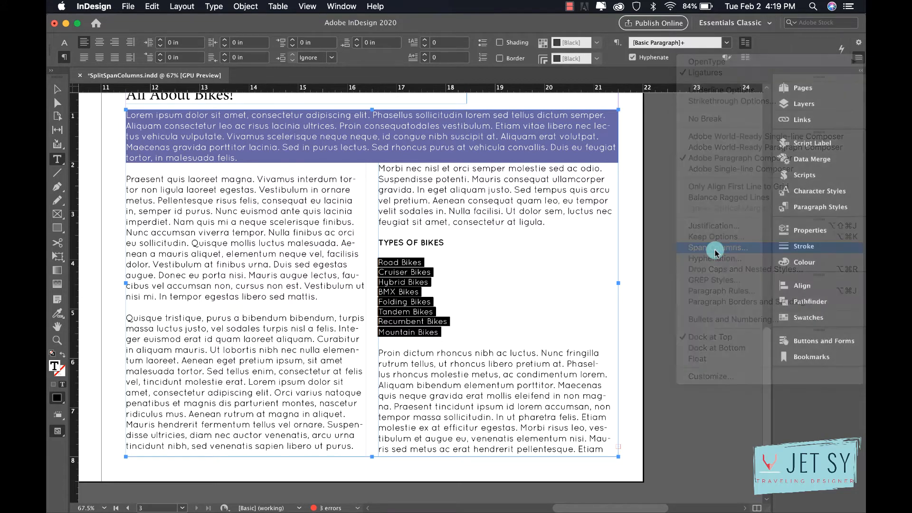
pyautogui.click(715, 247)
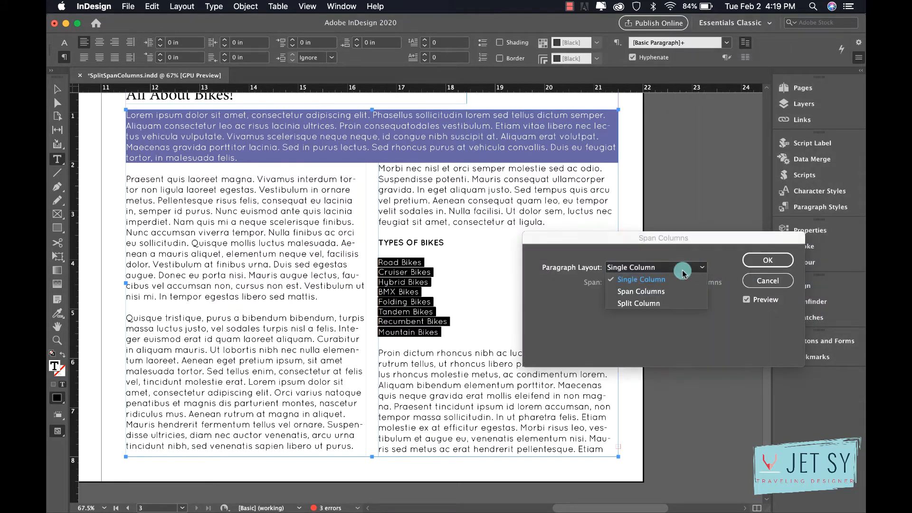
pyautogui.moveTo(656, 303)
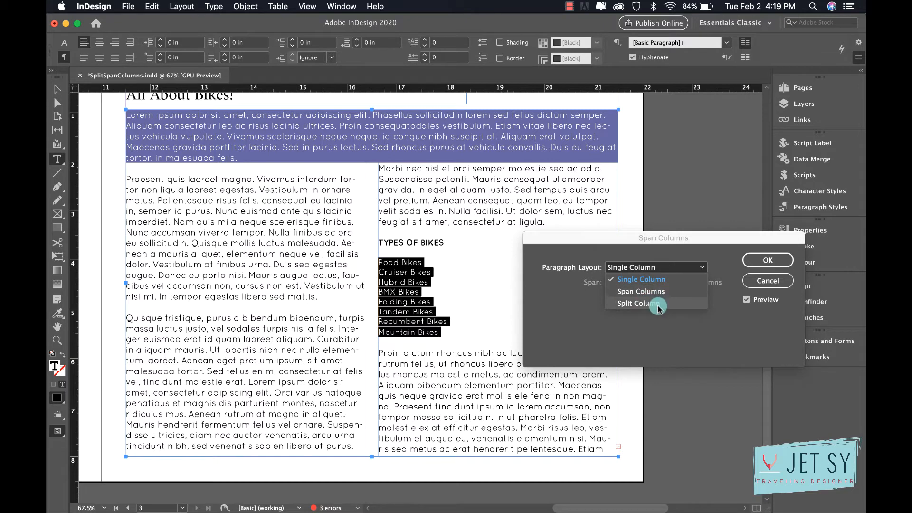
pyautogui.click(638, 303)
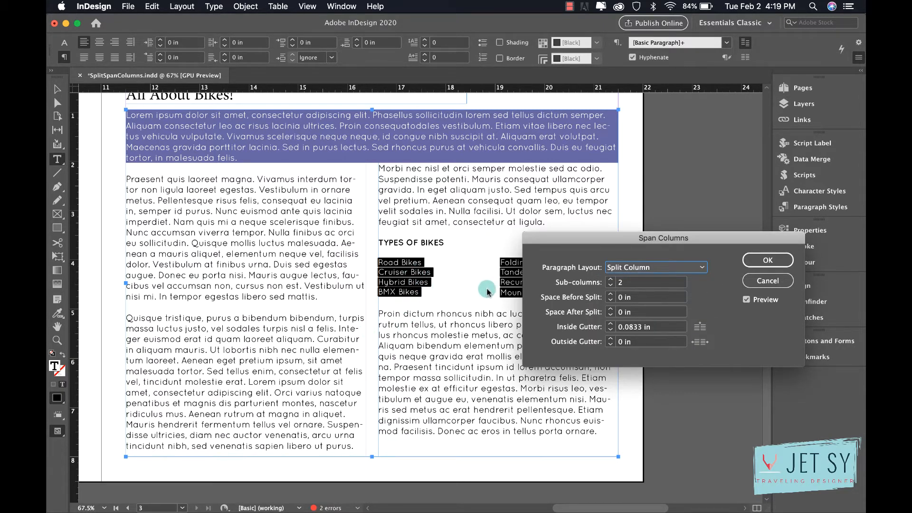
pyautogui.moveTo(664, 237); pyautogui.dragTo(671, 92)
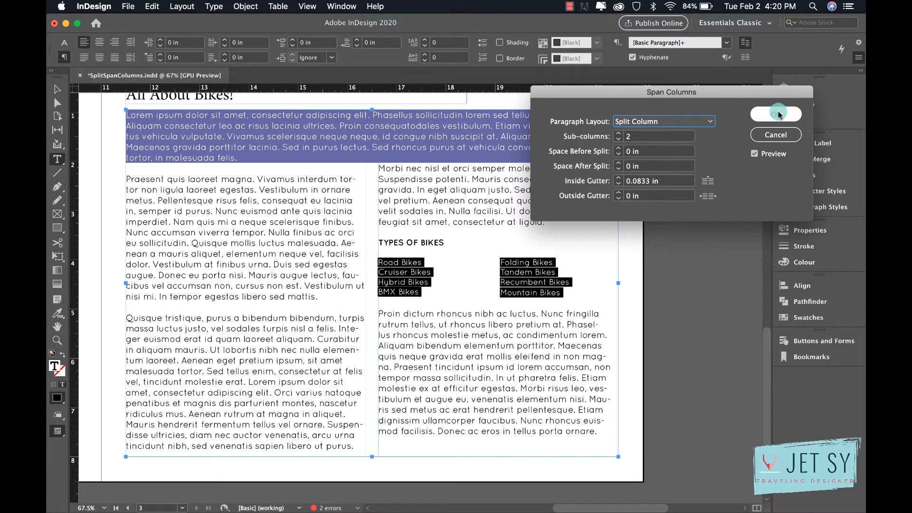
pyautogui.click(775, 114)
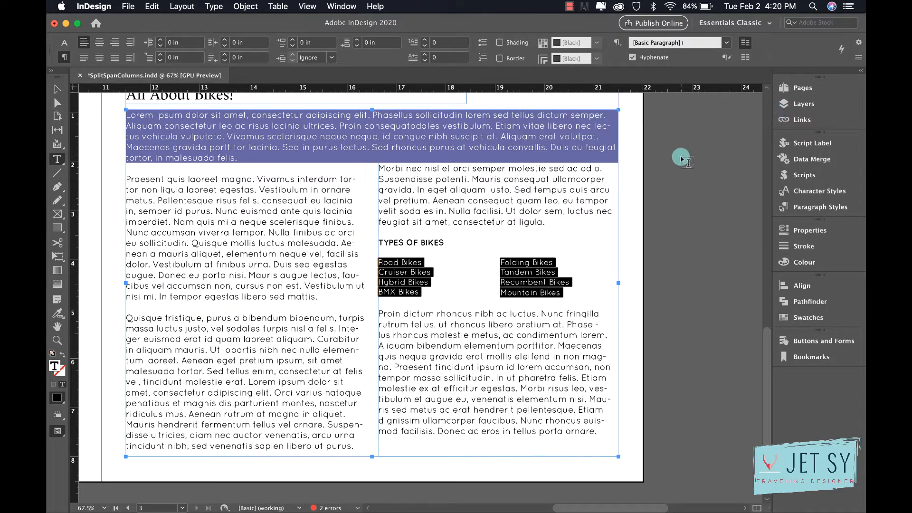
pyautogui.moveTo(487, 289)
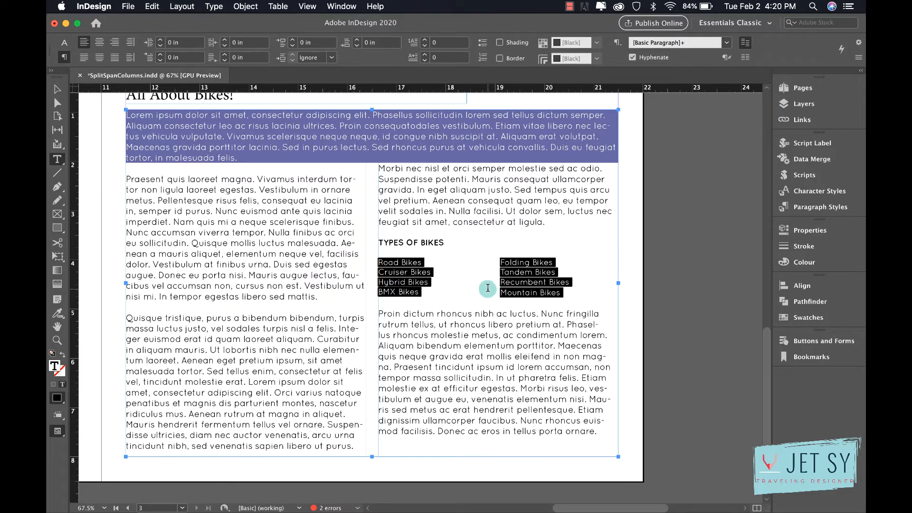
pyautogui.moveTo(525, 263)
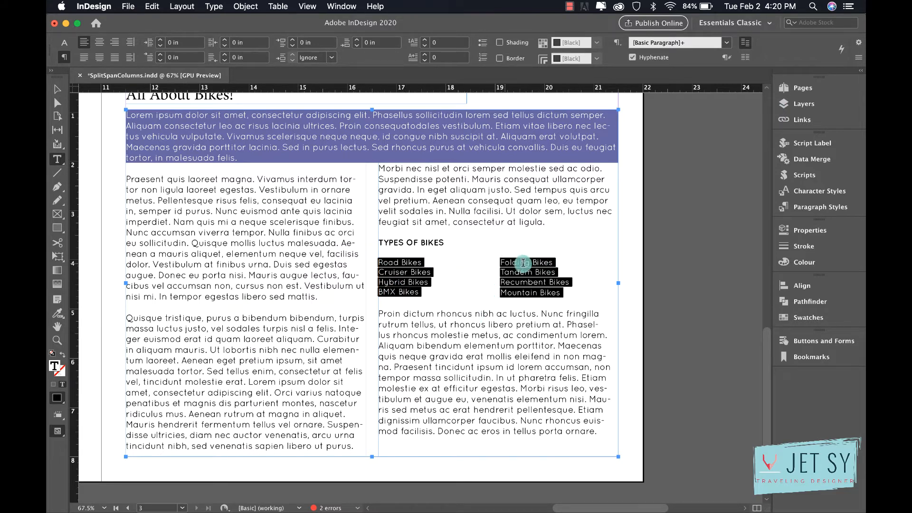